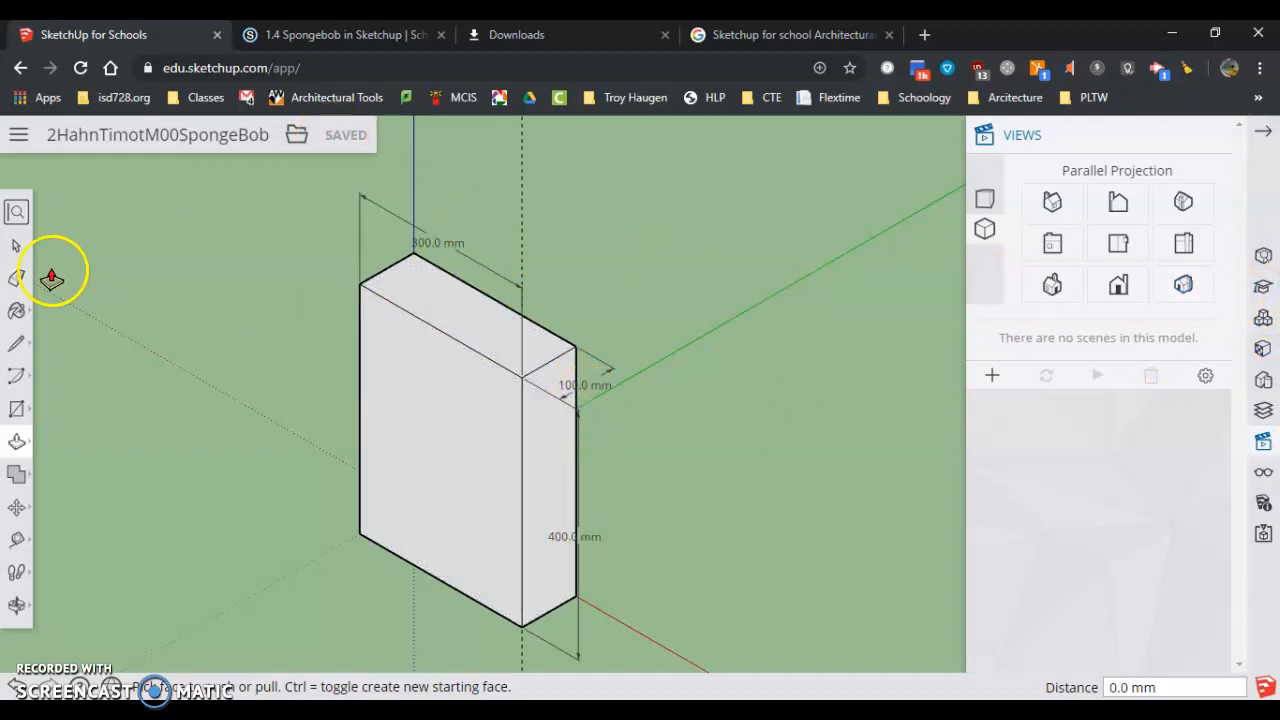
# Pick the Dimension tool to drag the 300, 100 and 400 mm dimensions outward
pyautogui.click(16, 277)
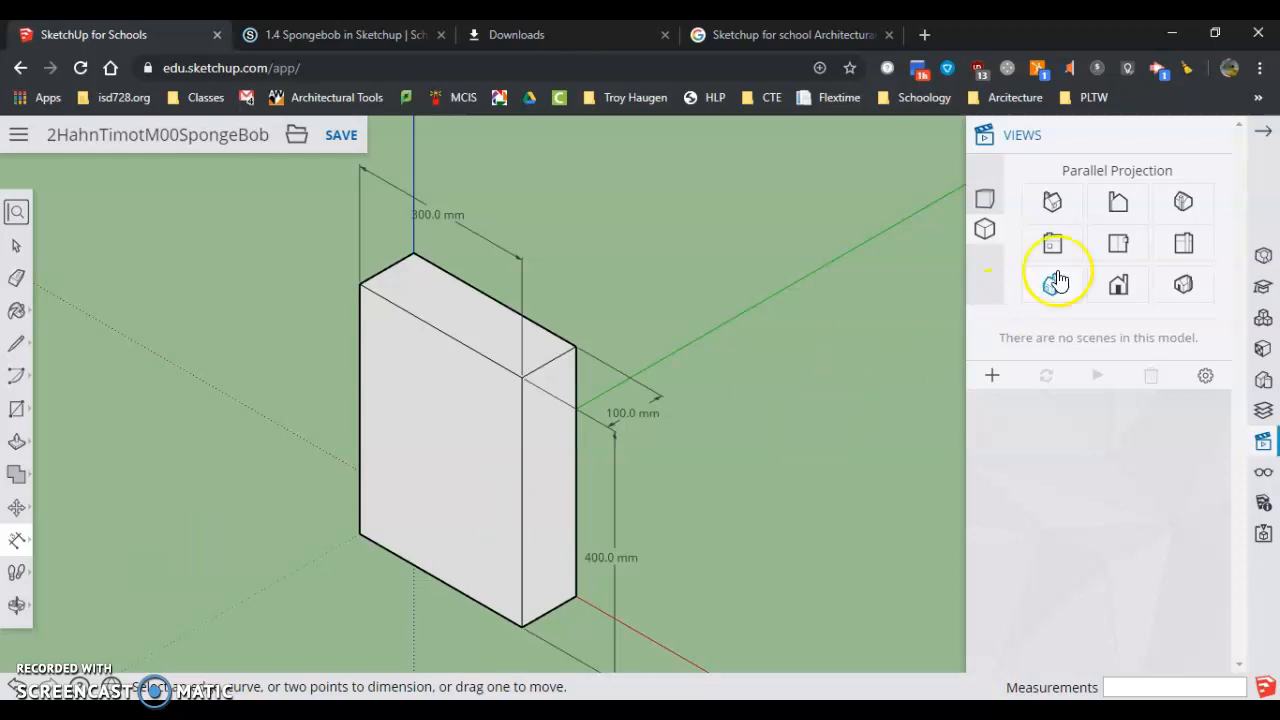
pyautogui.moveTo(630, 408)
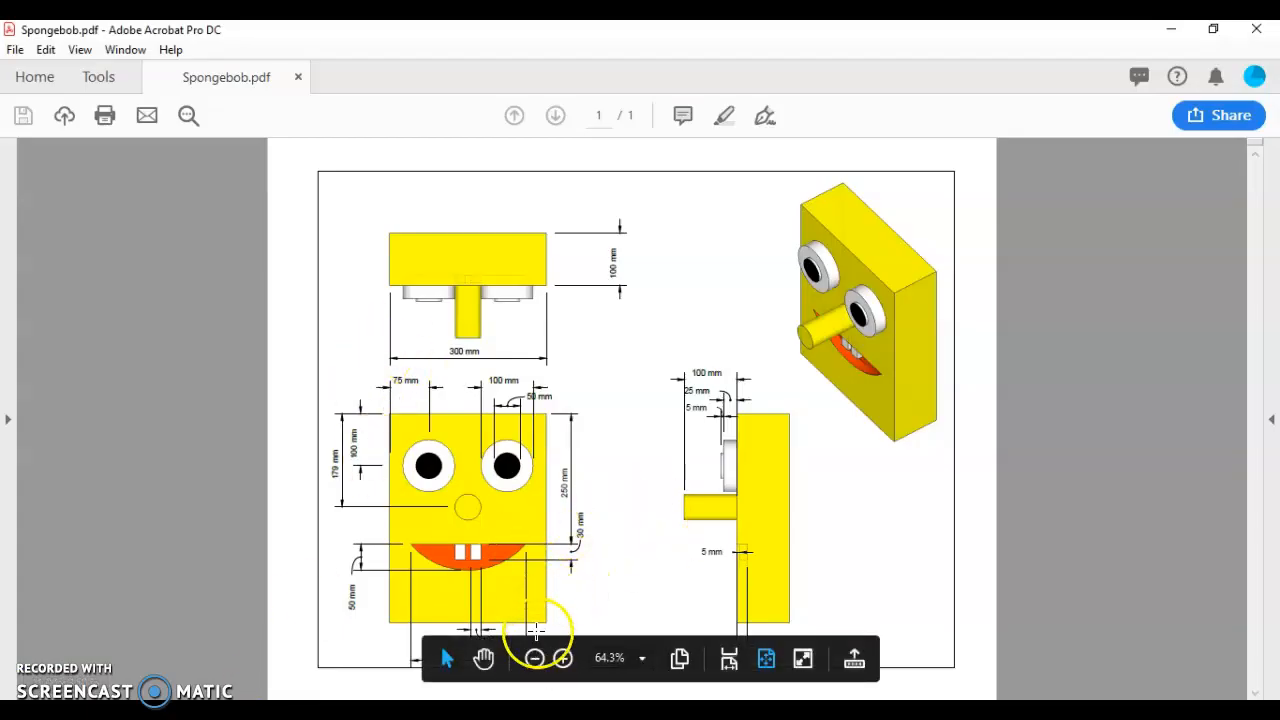
pyautogui.moveTo(883, 293)
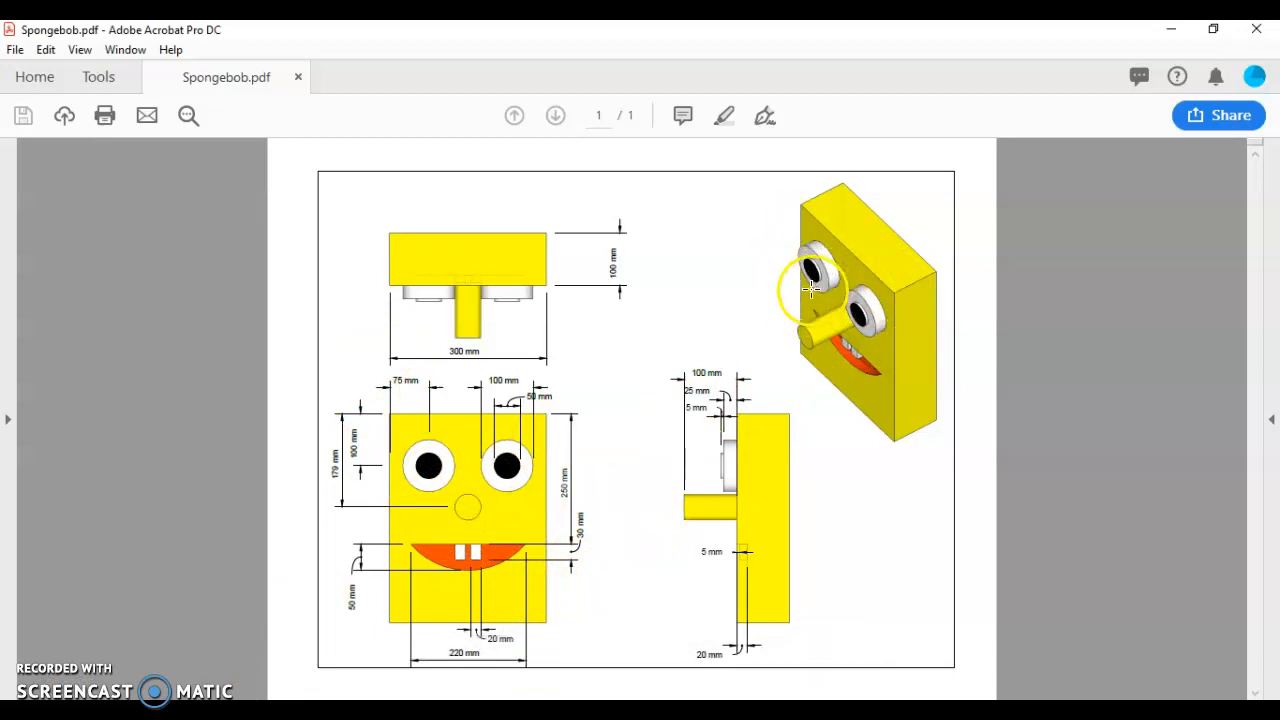
pyautogui.moveTo(825, 248)
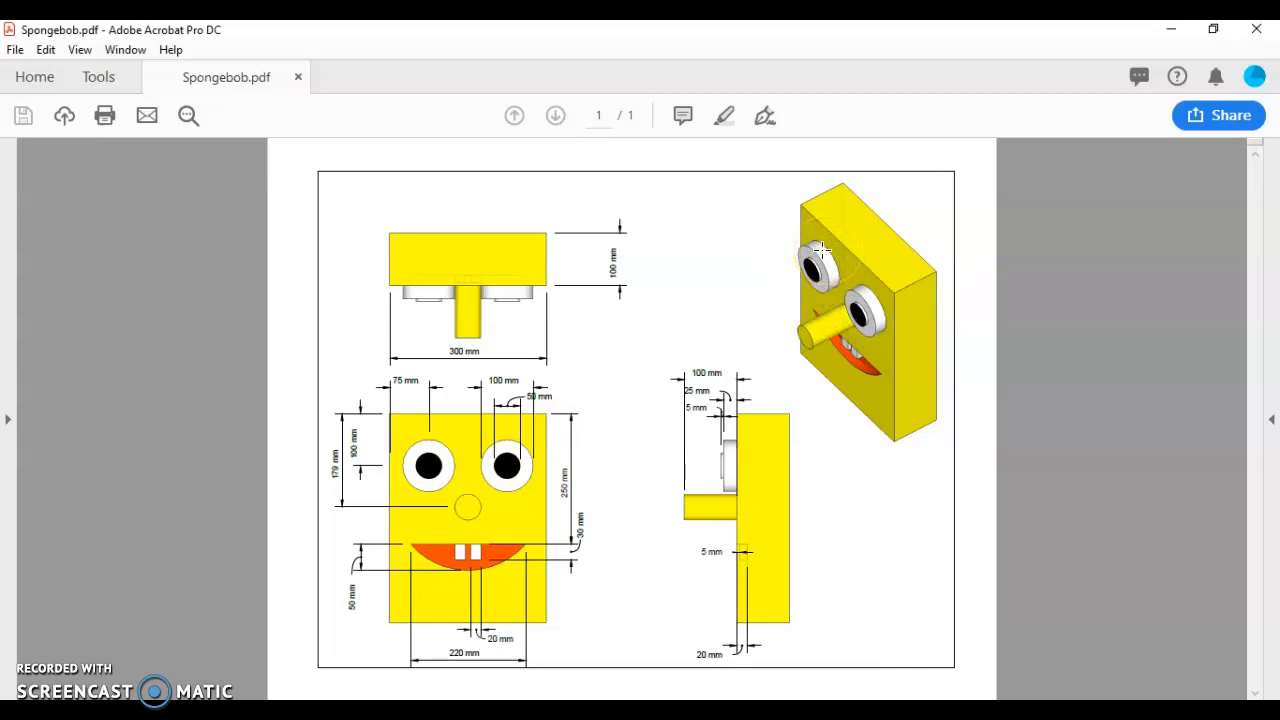
pyautogui.moveTo(817, 251)
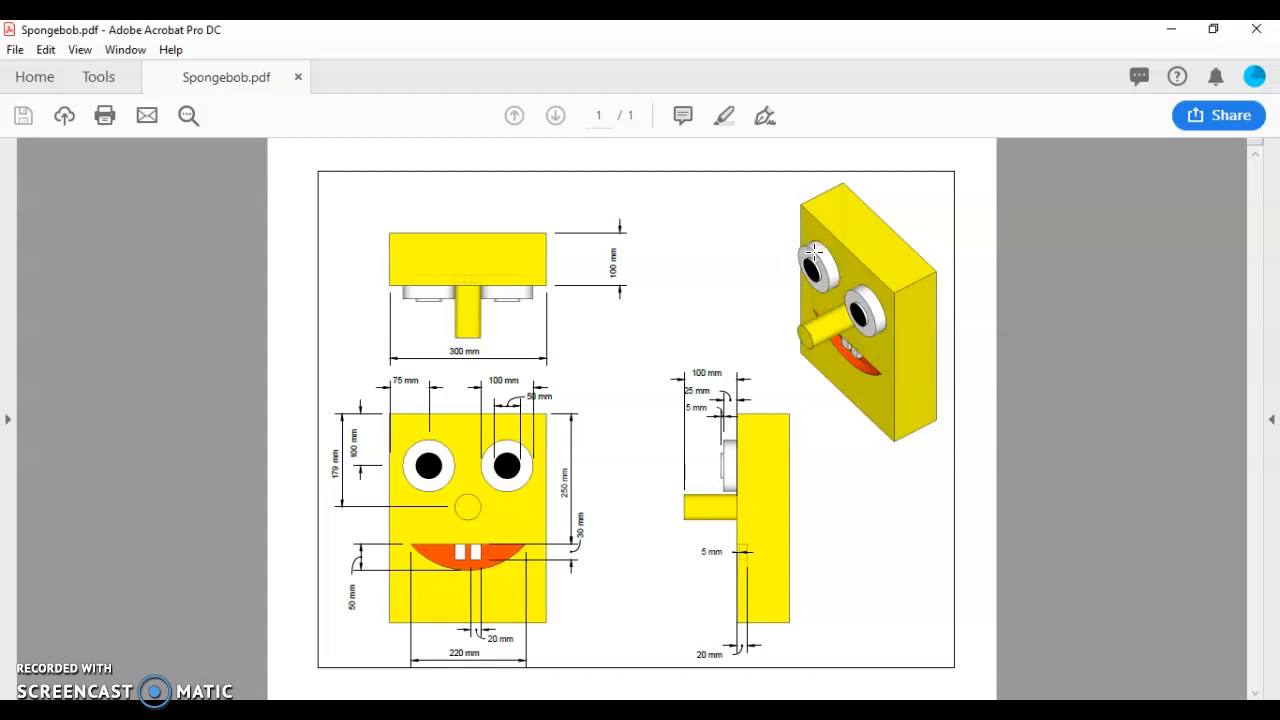
pyautogui.moveTo(810, 262)
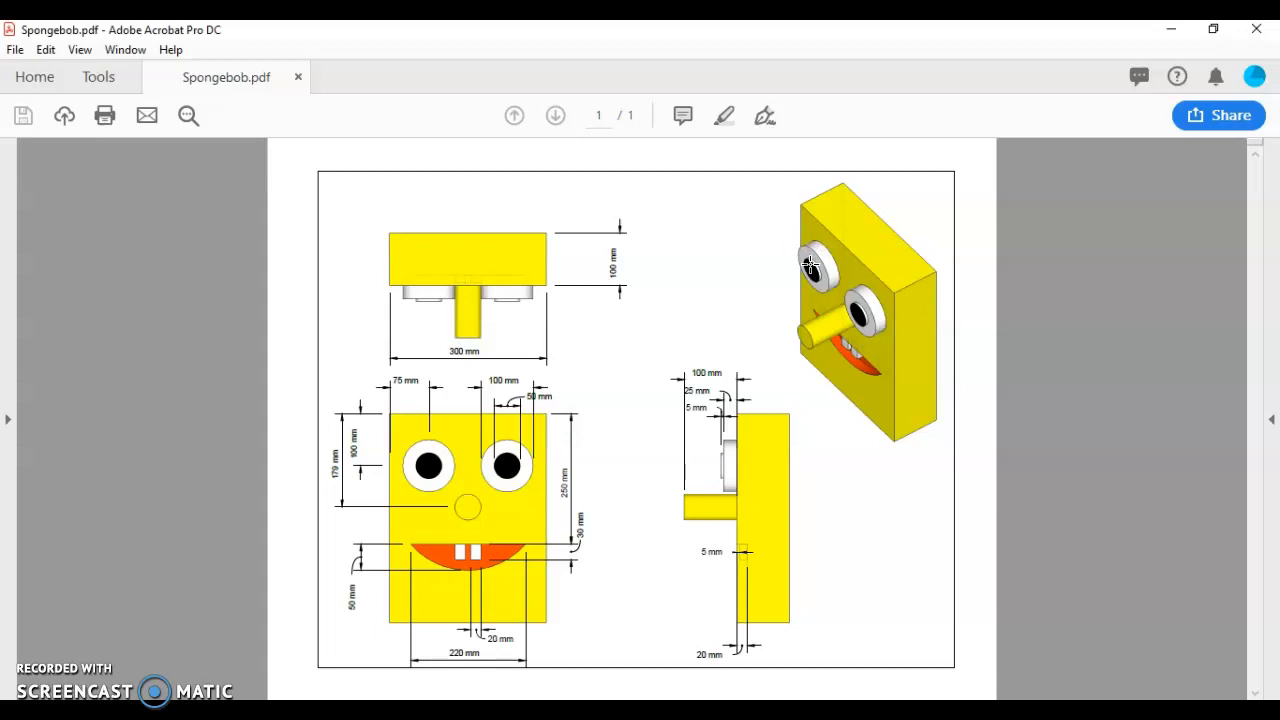
pyautogui.moveTo(400, 467)
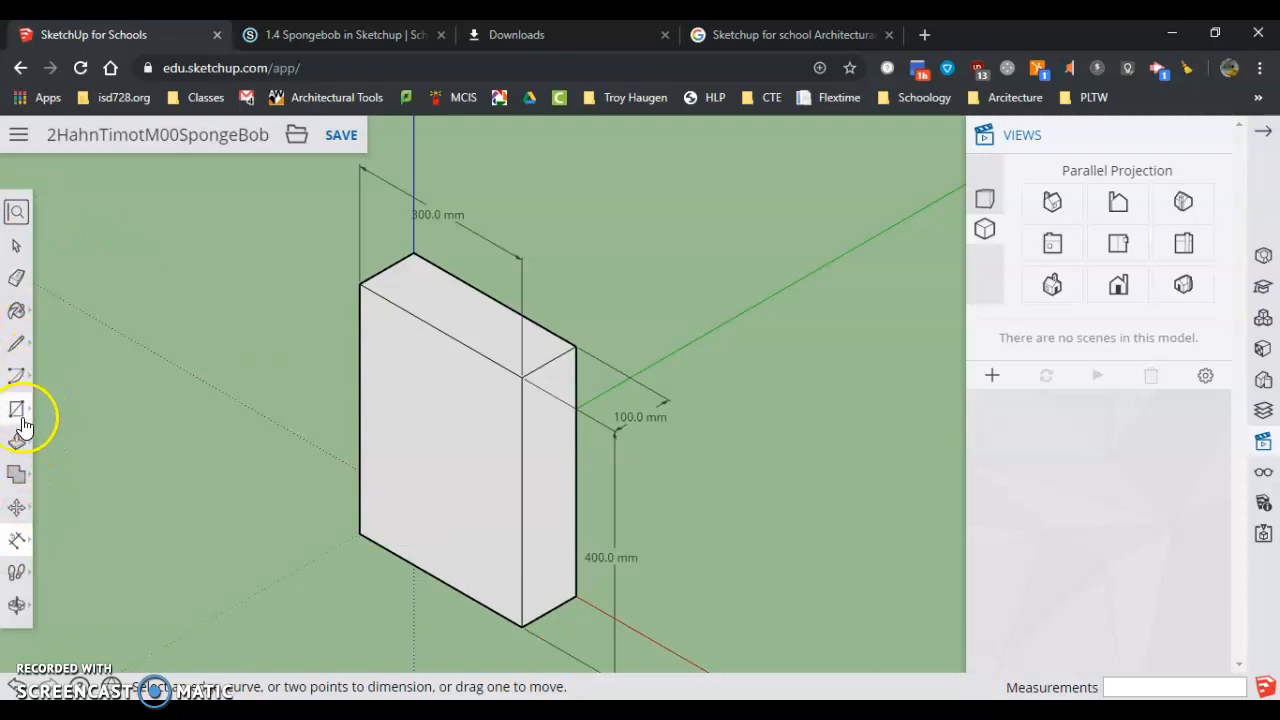
# Try a circle, undo it, and switch to the Front parallel-projection view
pyautogui.click(16, 409)
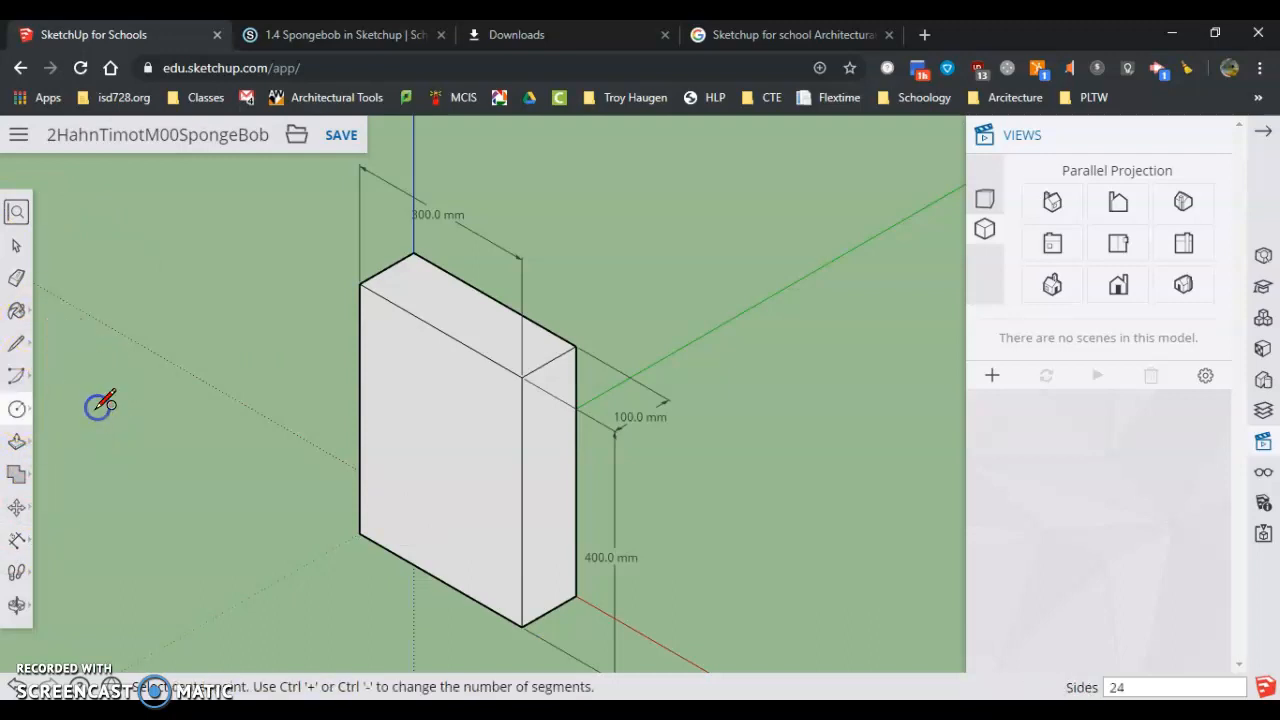
pyautogui.moveTo(405, 362)
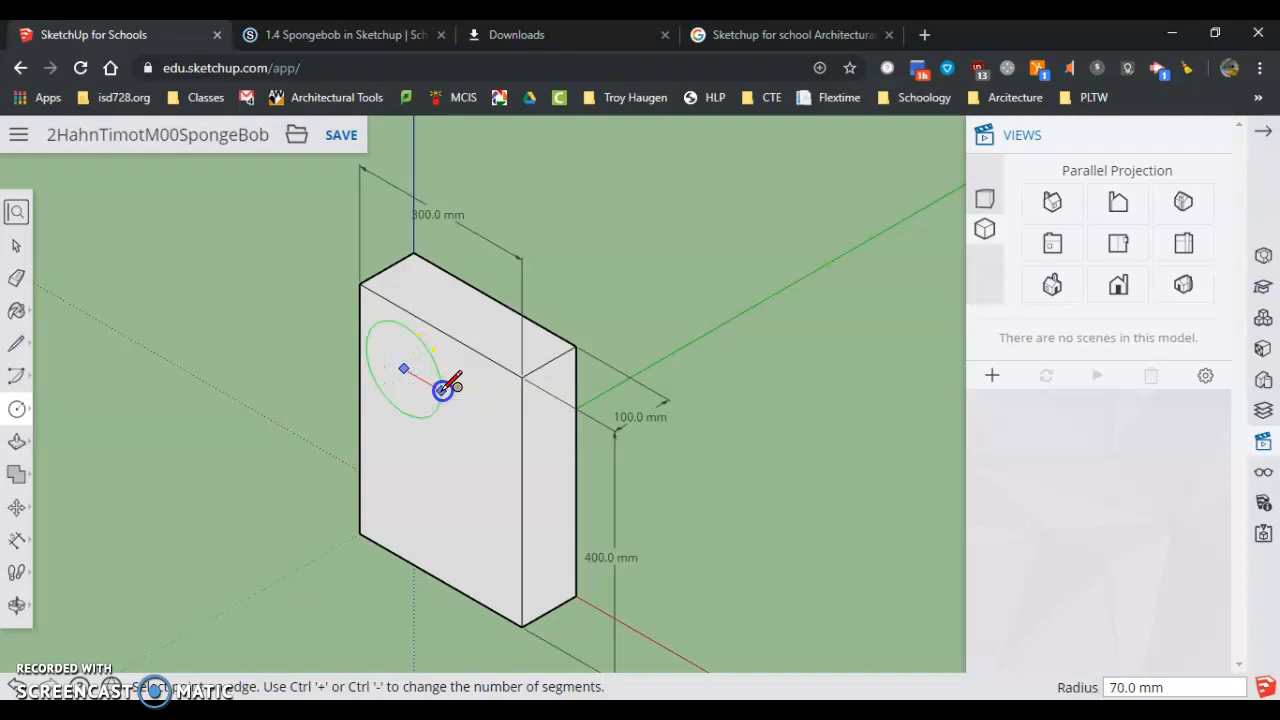
pyautogui.moveTo(432, 378)
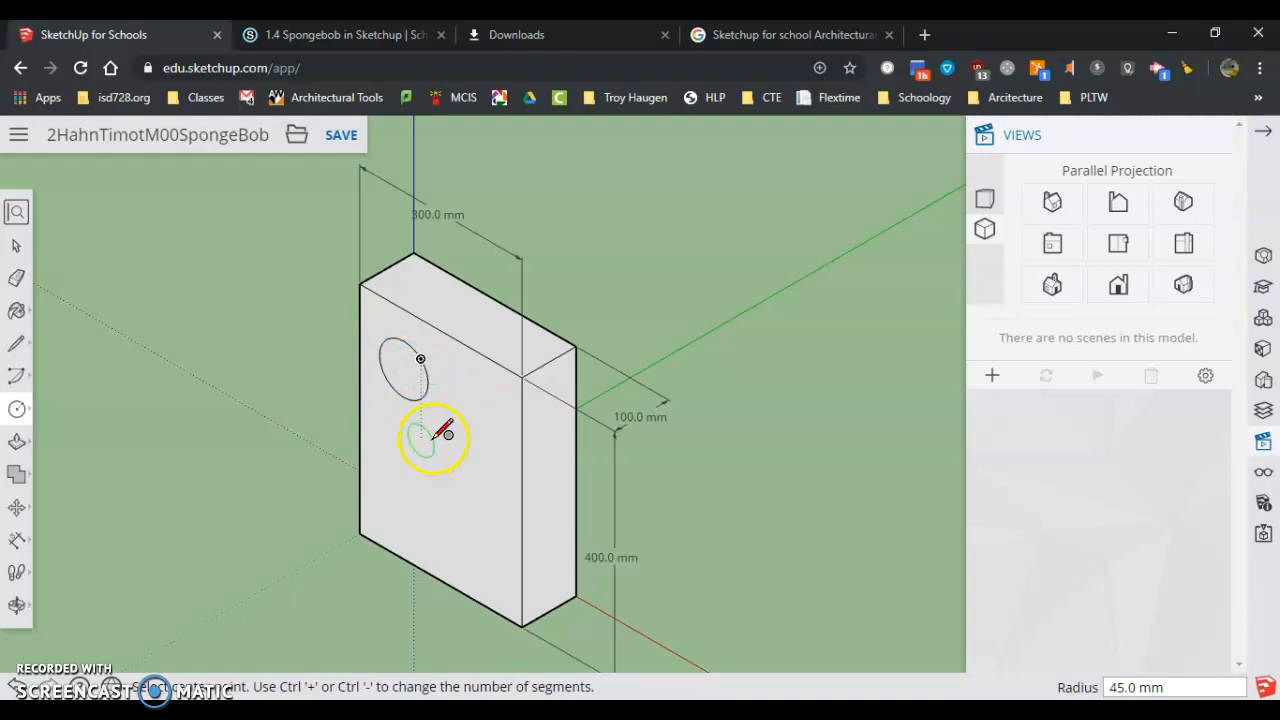
pyautogui.moveTo(775, 265)
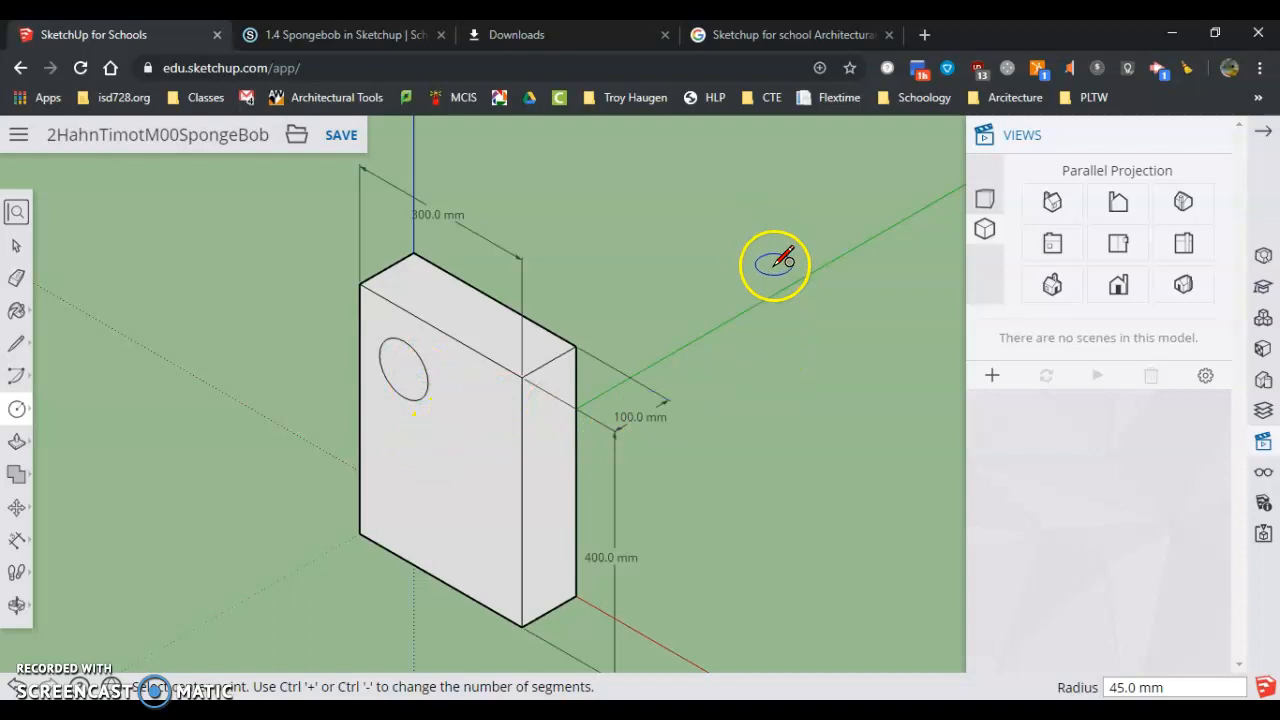
pyautogui.moveTo(50, 640)
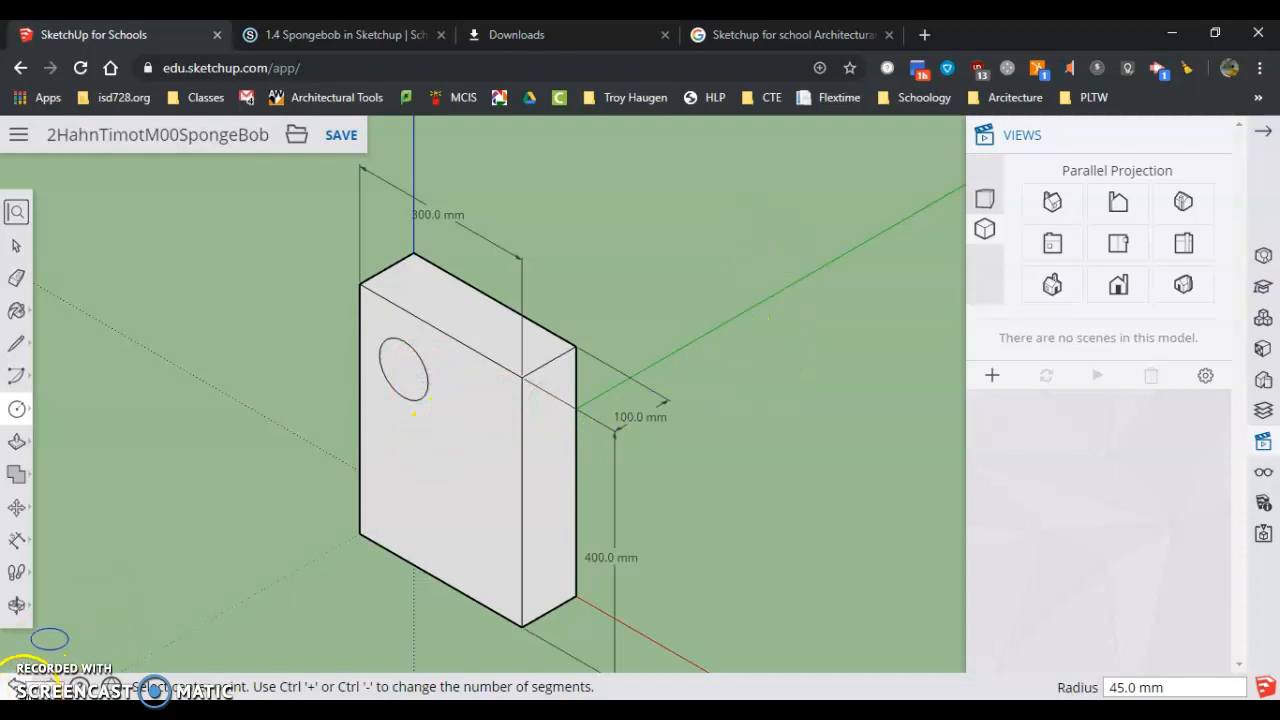
pyautogui.click(1131, 285)
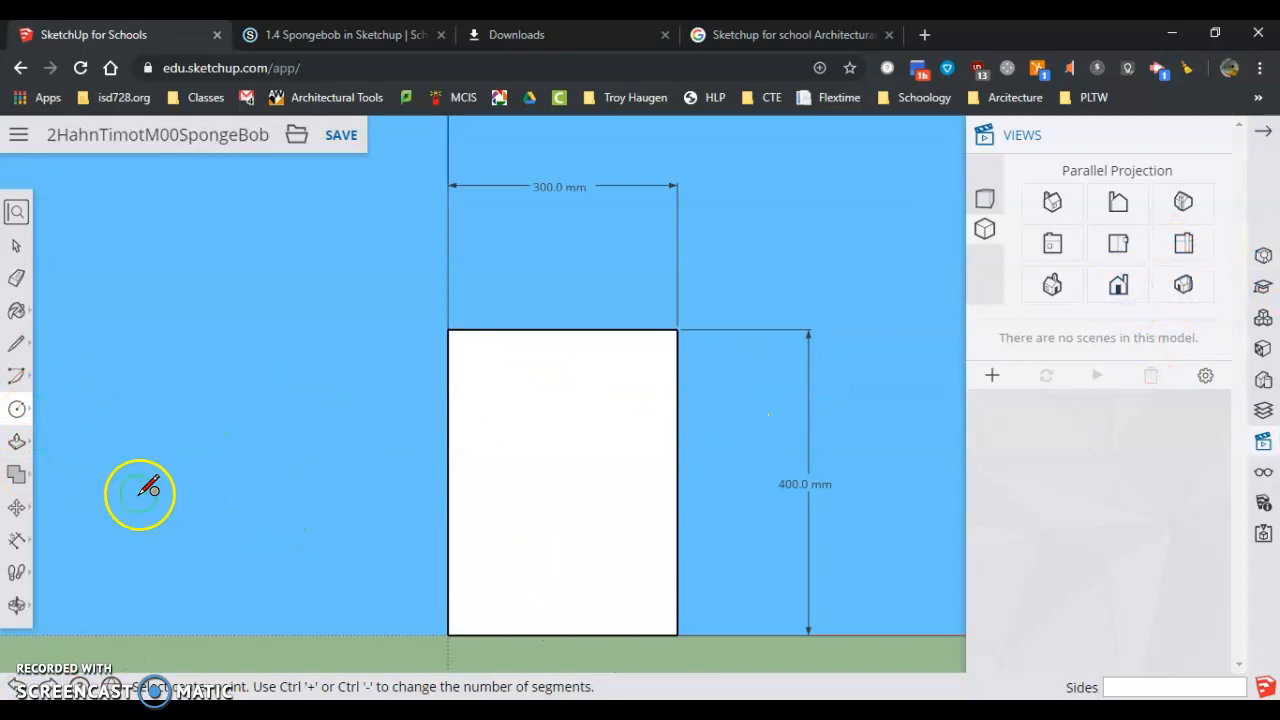
pyautogui.moveTo(450, 428)
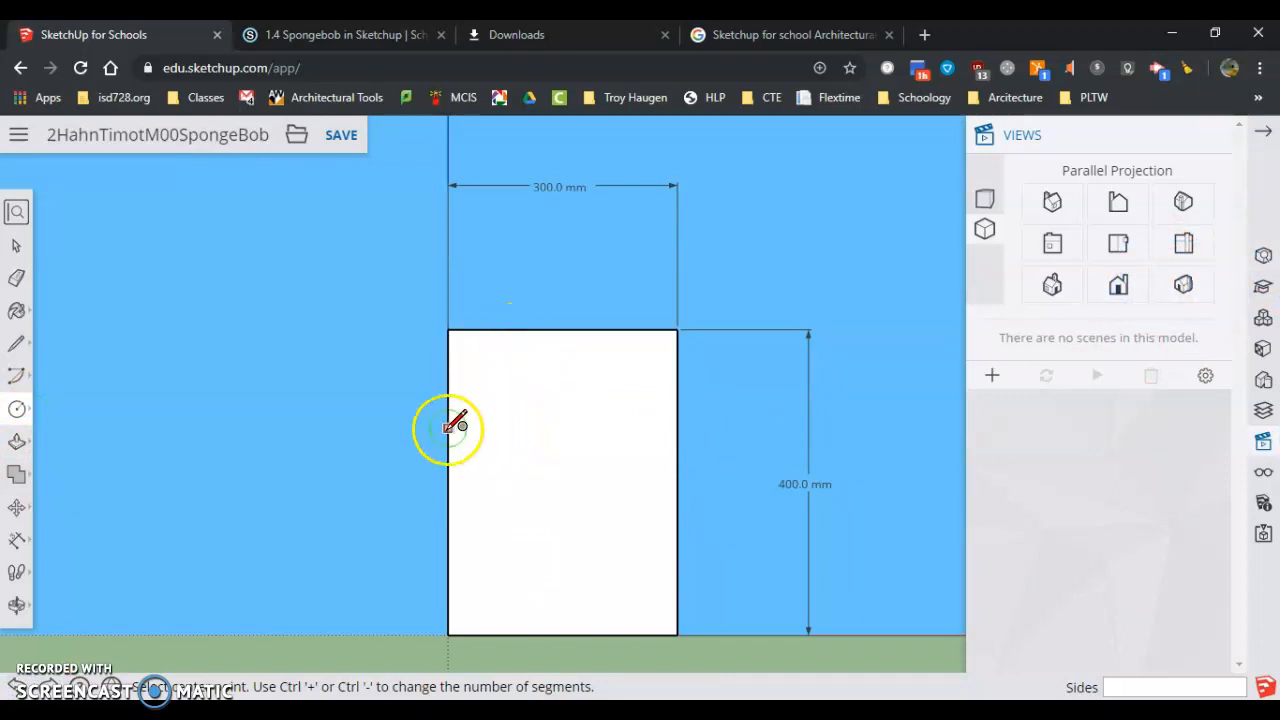
pyautogui.moveTo(70, 497)
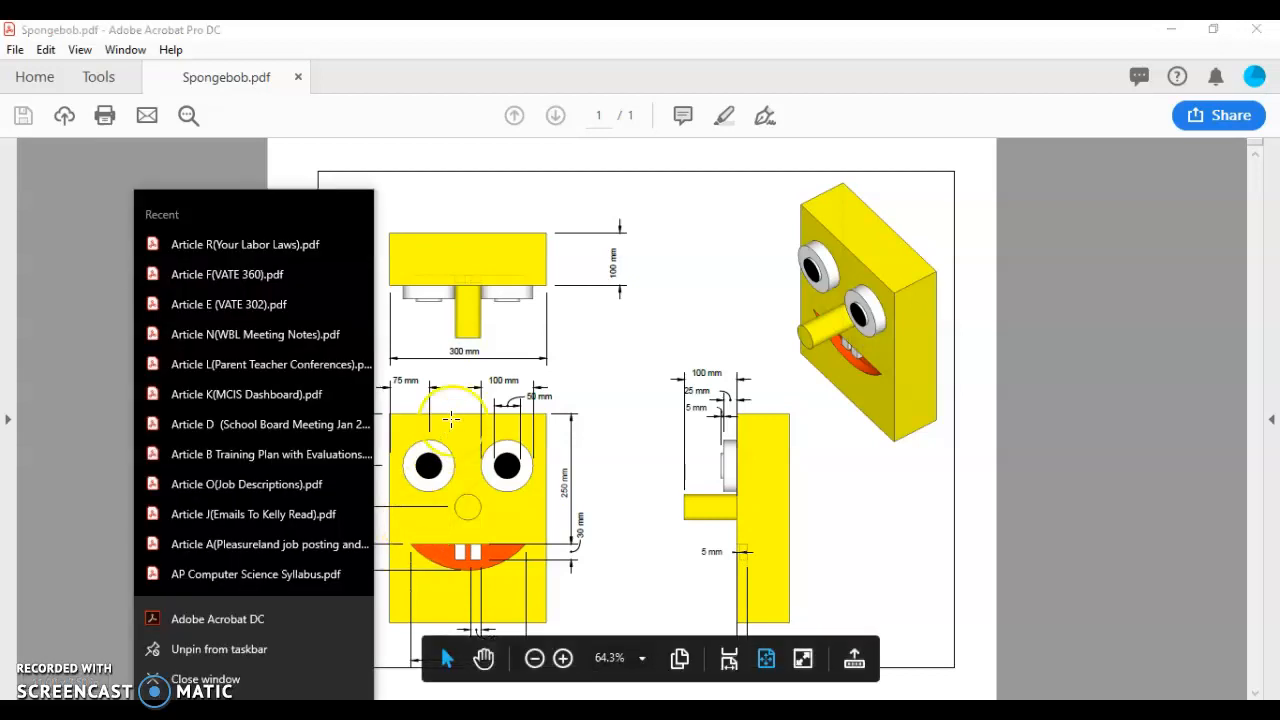
# Dismiss the recent files list to review the eye dimensions in the SpongeBob drawing
pyautogui.click(620, 360)
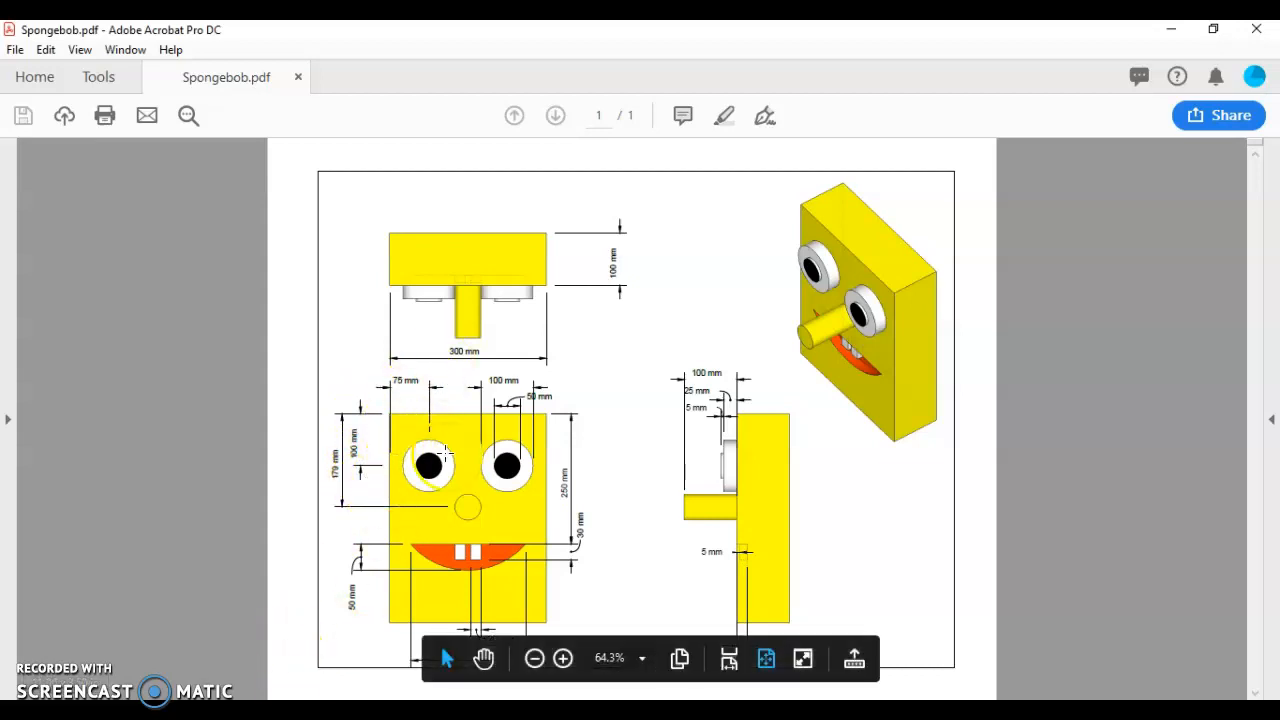
pyautogui.moveTo(150, 545)
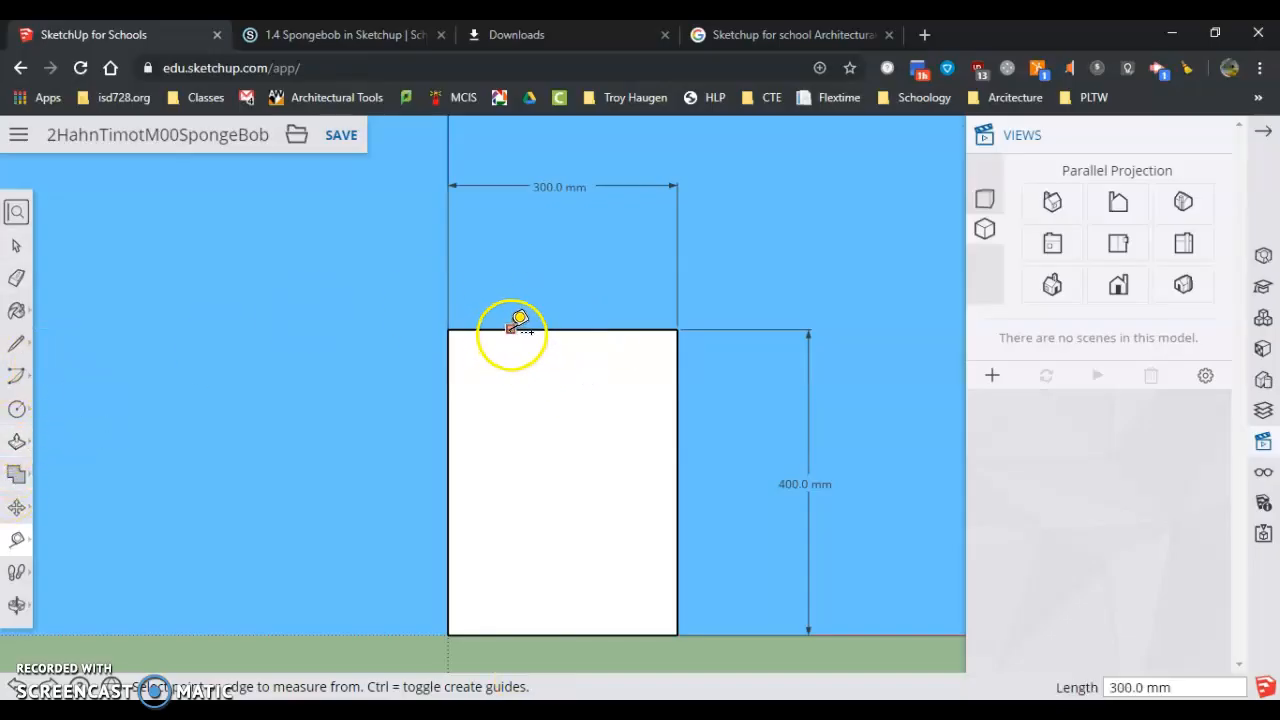
pyautogui.moveTo(572, 315)
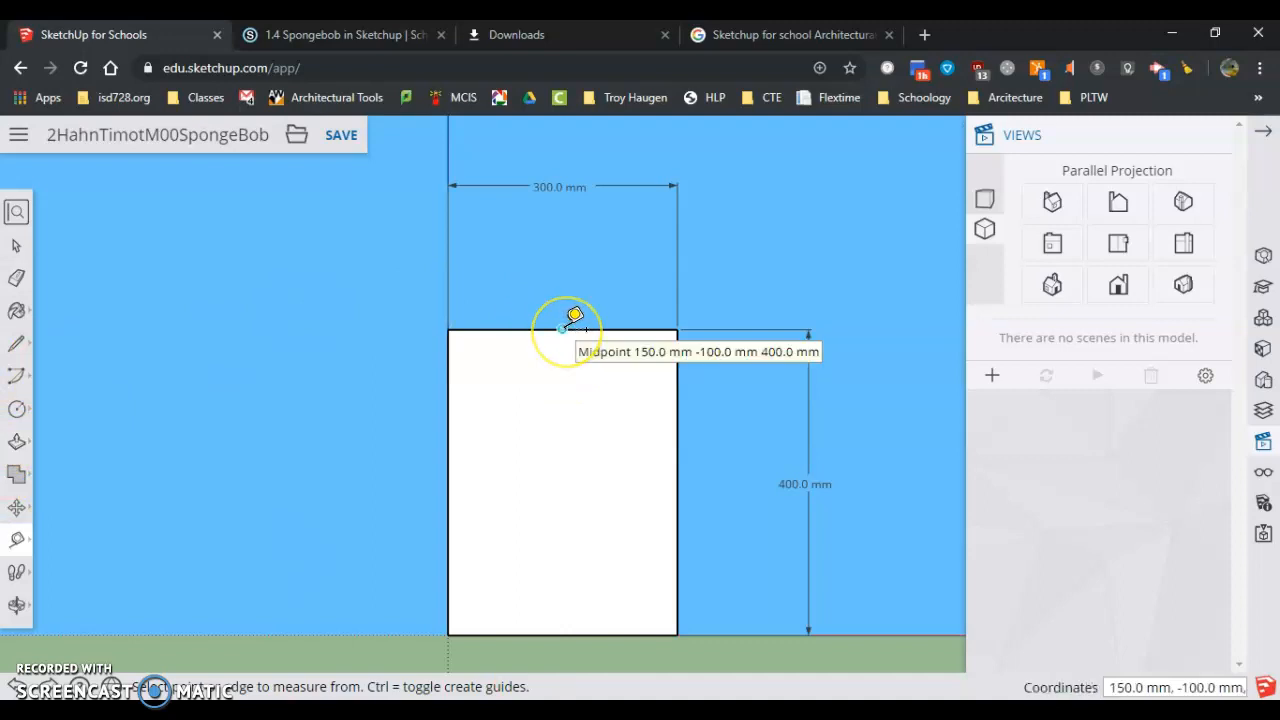
# Drag a Tape Measure guide 100 mm down from the block's top edge
pyautogui.click(565, 340)
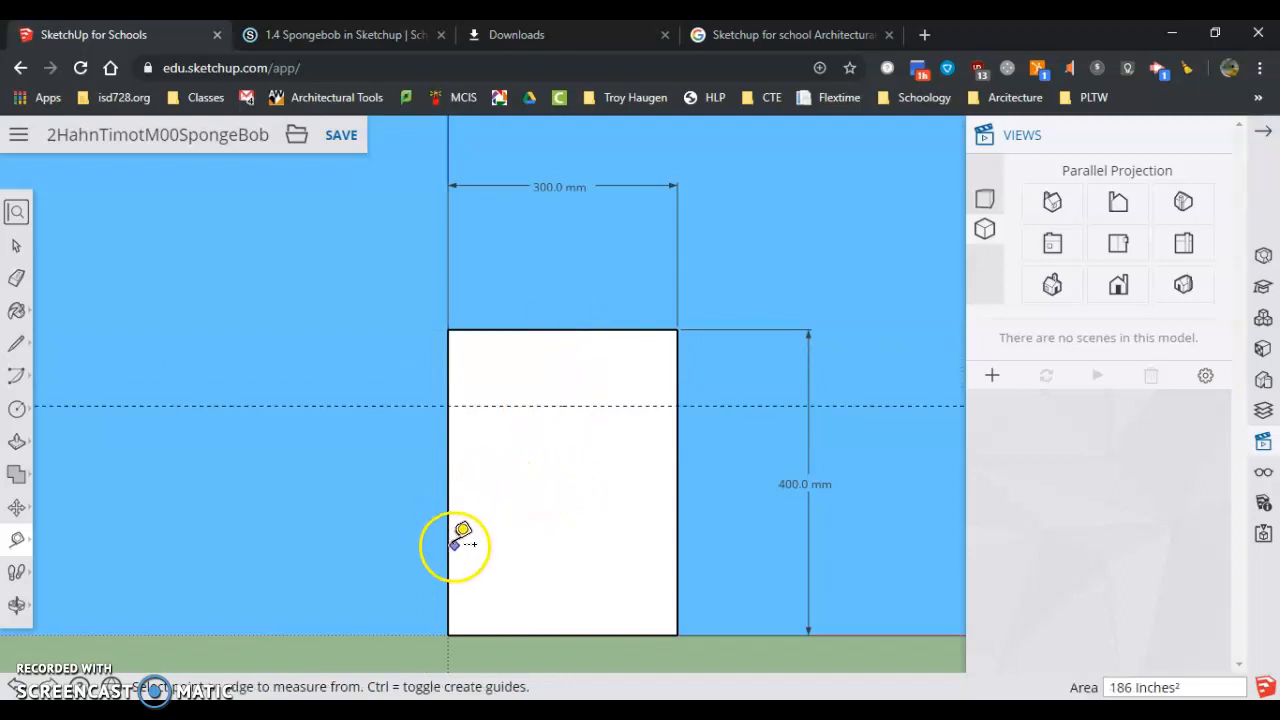
pyautogui.moveTo(462, 470)
pyautogui.write('75')
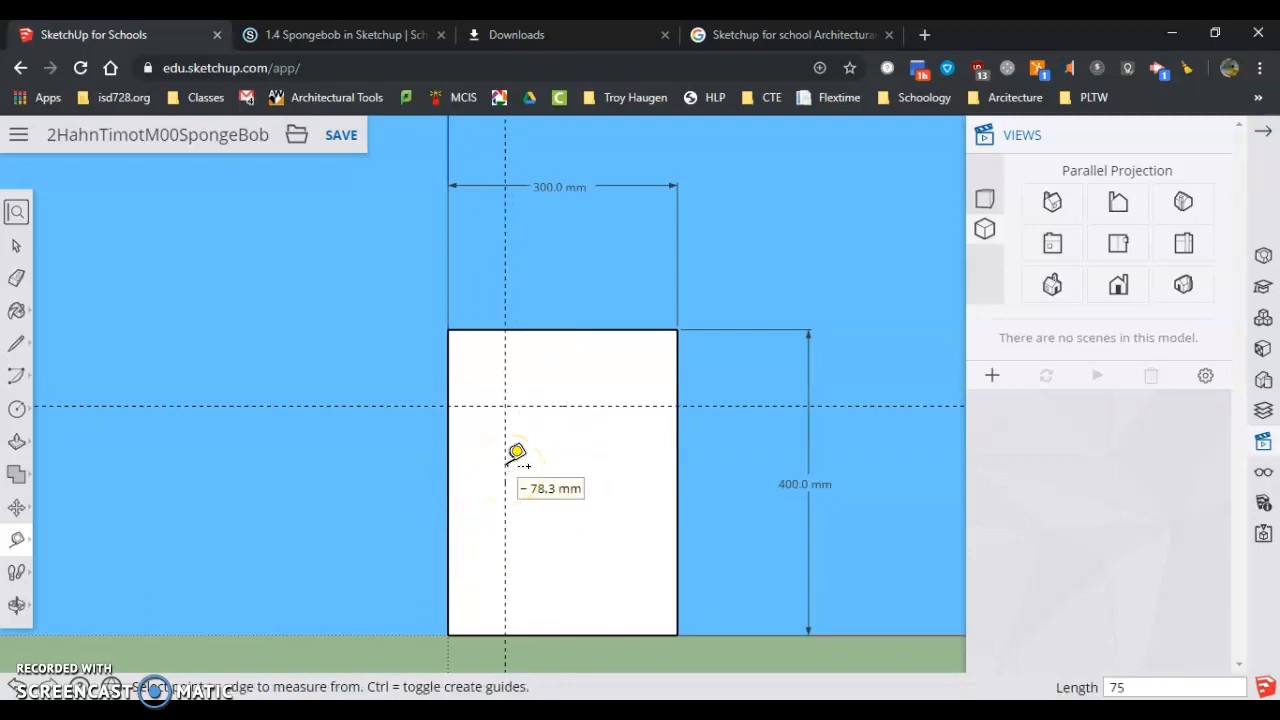
pyautogui.moveTo(518, 400)
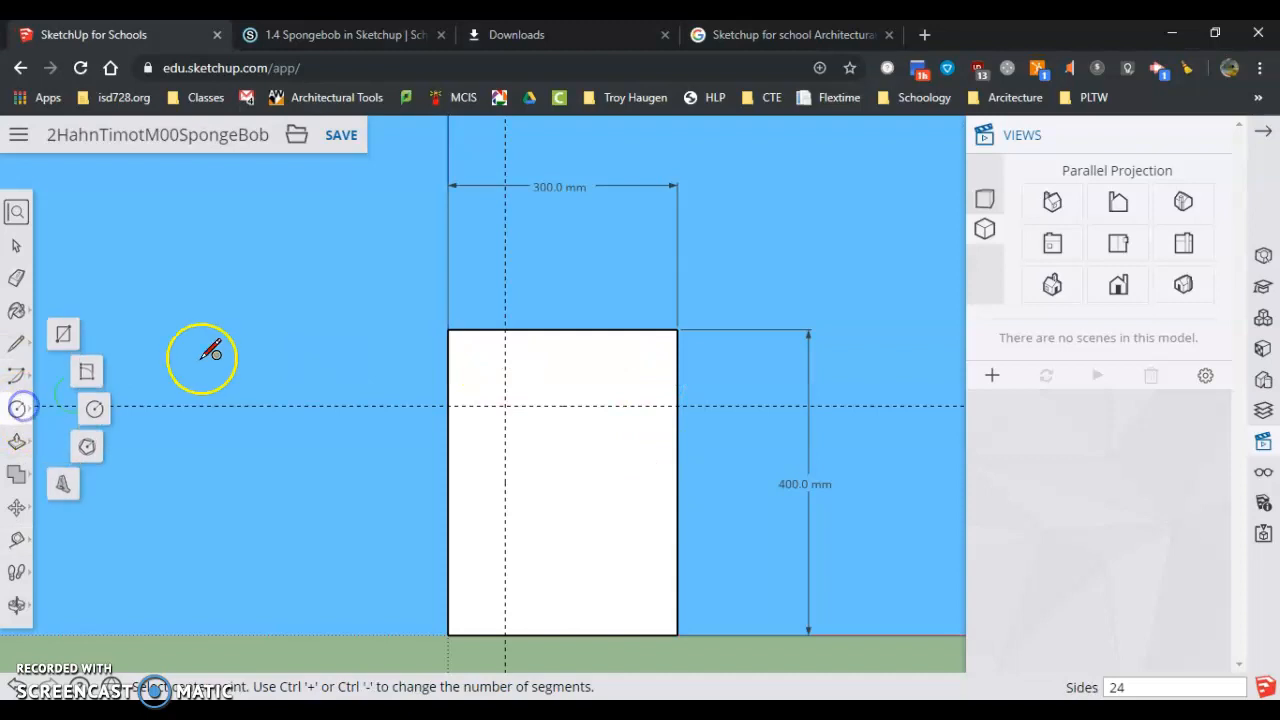
pyautogui.moveTo(510, 405)
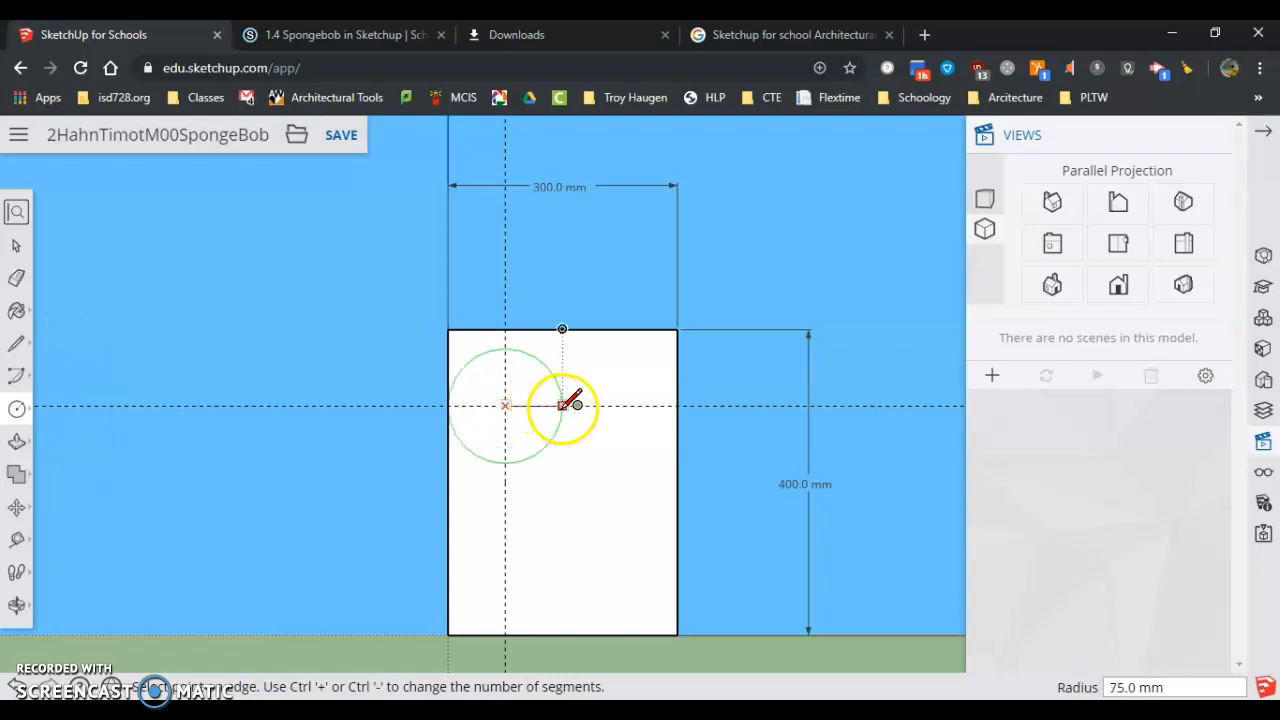
pyautogui.moveTo(530, 425)
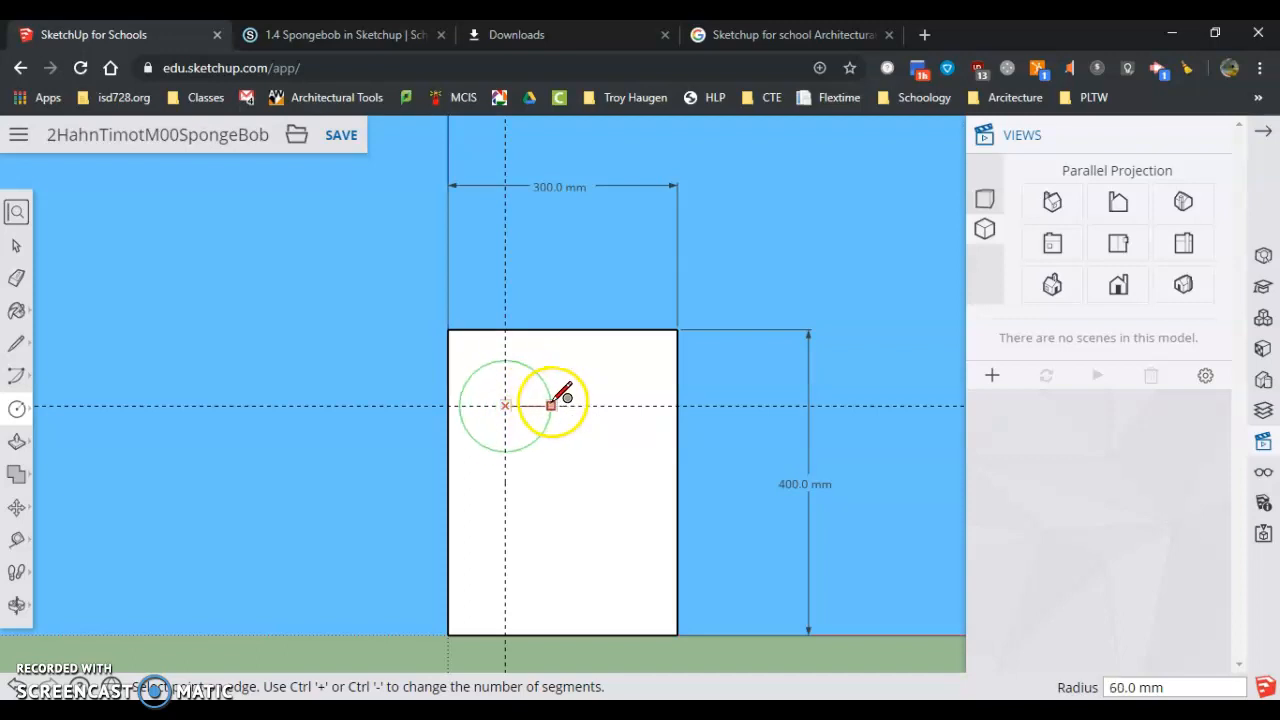
pyautogui.moveTo(540, 405)
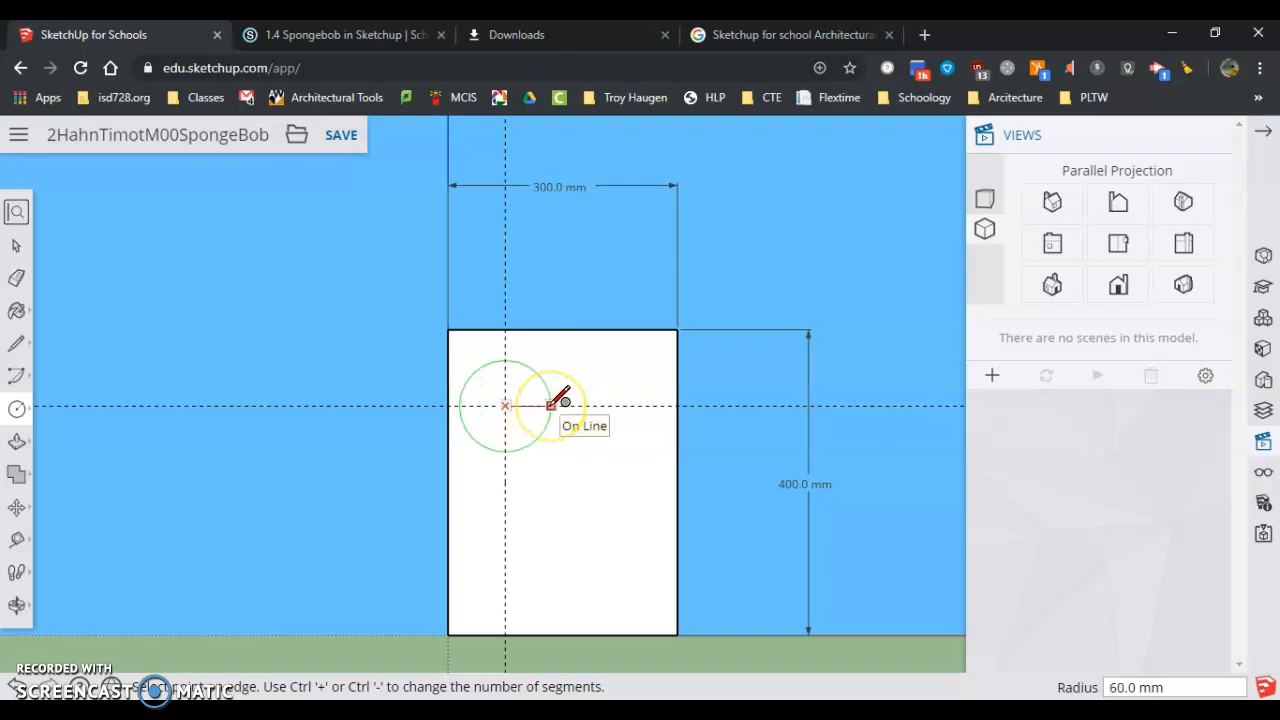
pyautogui.moveTo(520, 358)
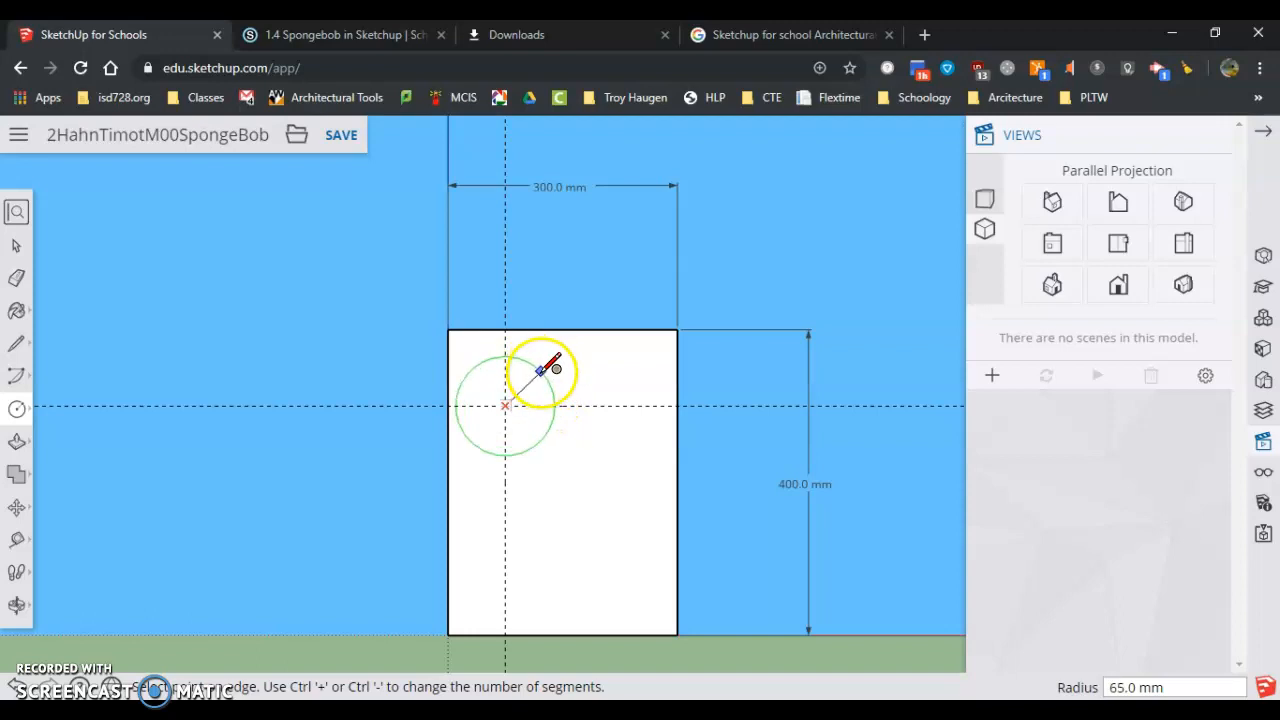
pyautogui.moveTo(547, 405)
pyautogui.write('50')
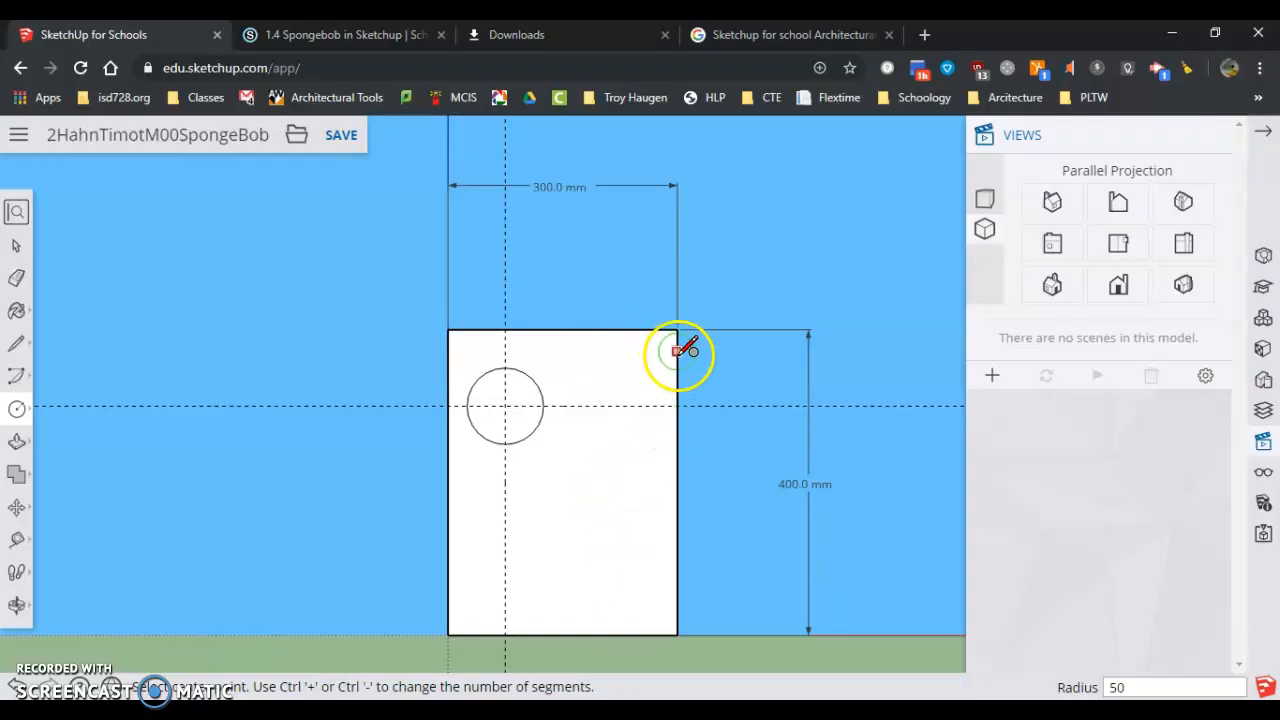
pyautogui.moveTo(620, 485)
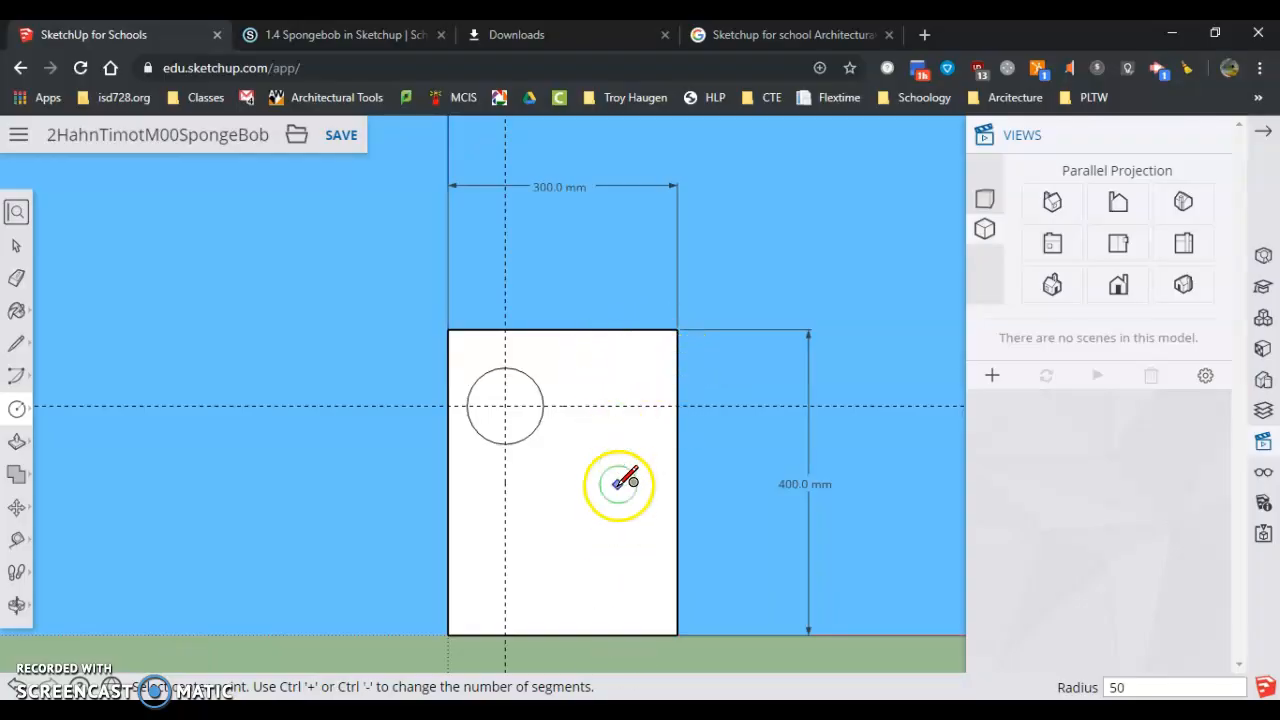